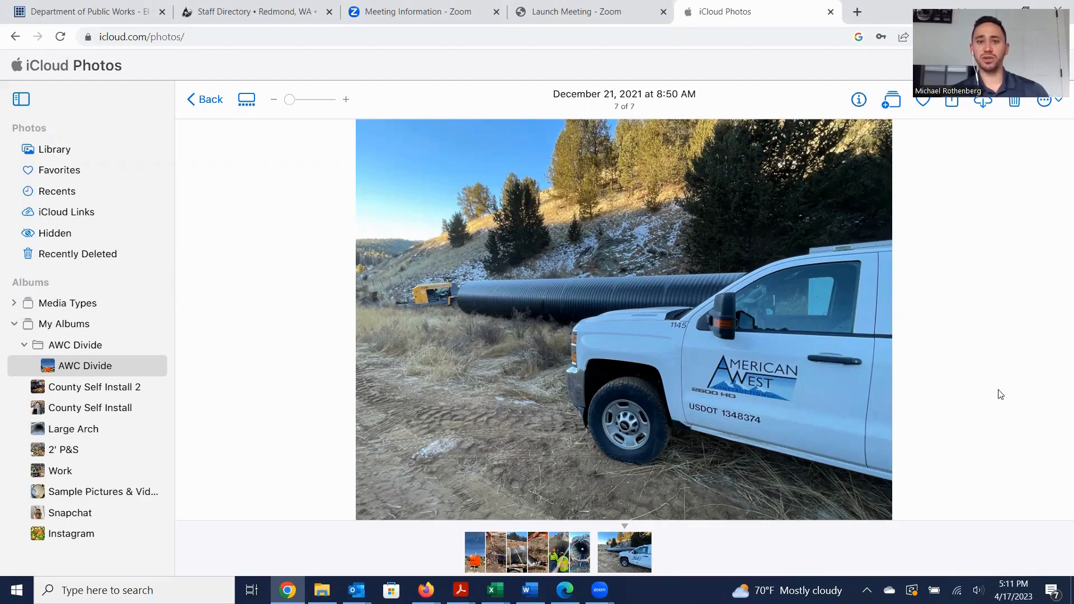
{"action": "mouse_move", "coordinate": [717, 531]}
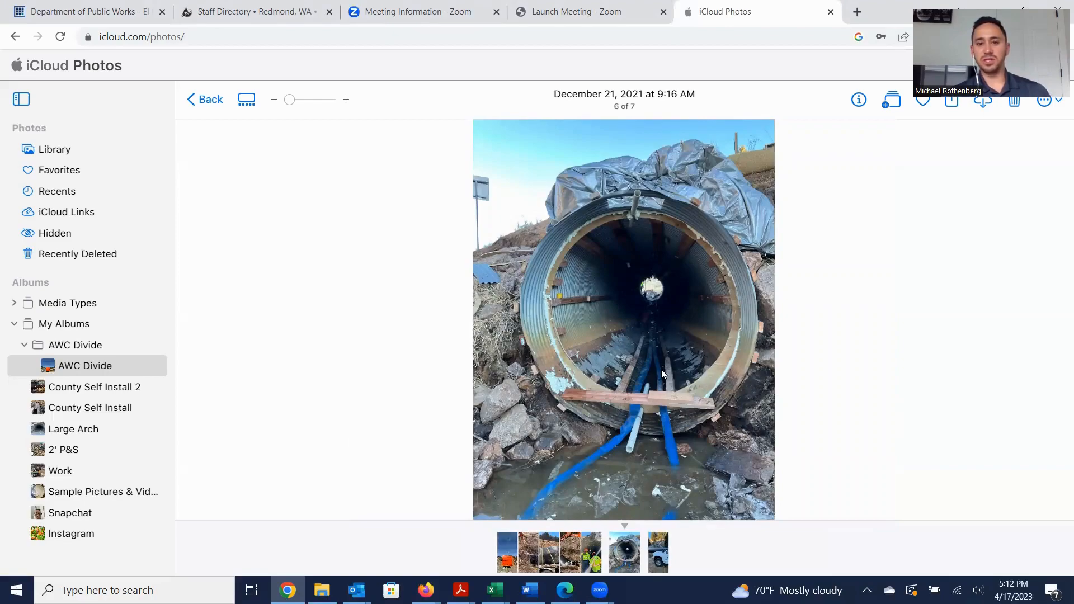
{"action": "mouse_move", "coordinate": [635, 207]}
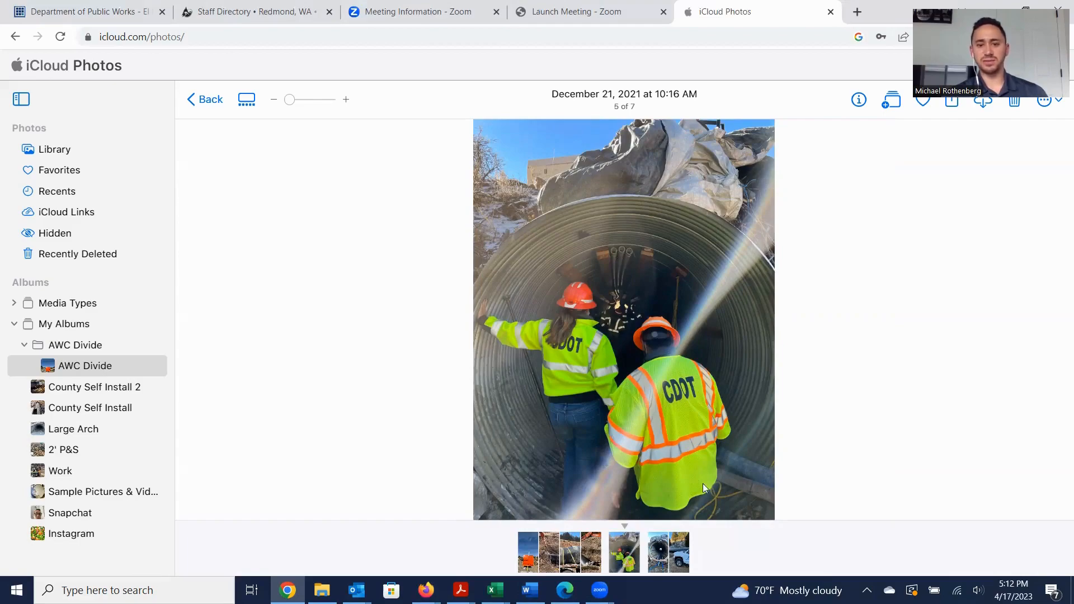
- Jump to the excavator video, item 2 of 7, from the filmstrip
{"action": "left_click", "coordinate": [579, 552]}
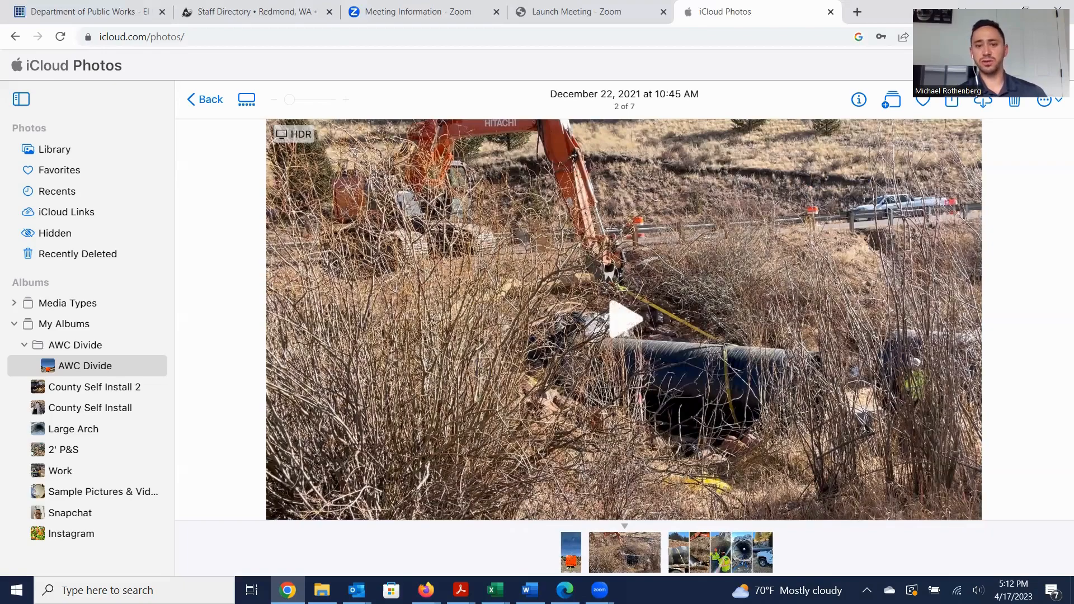
- Play the excavator video handling black pipe through to its end
{"action": "left_click", "coordinate": [624, 317]}
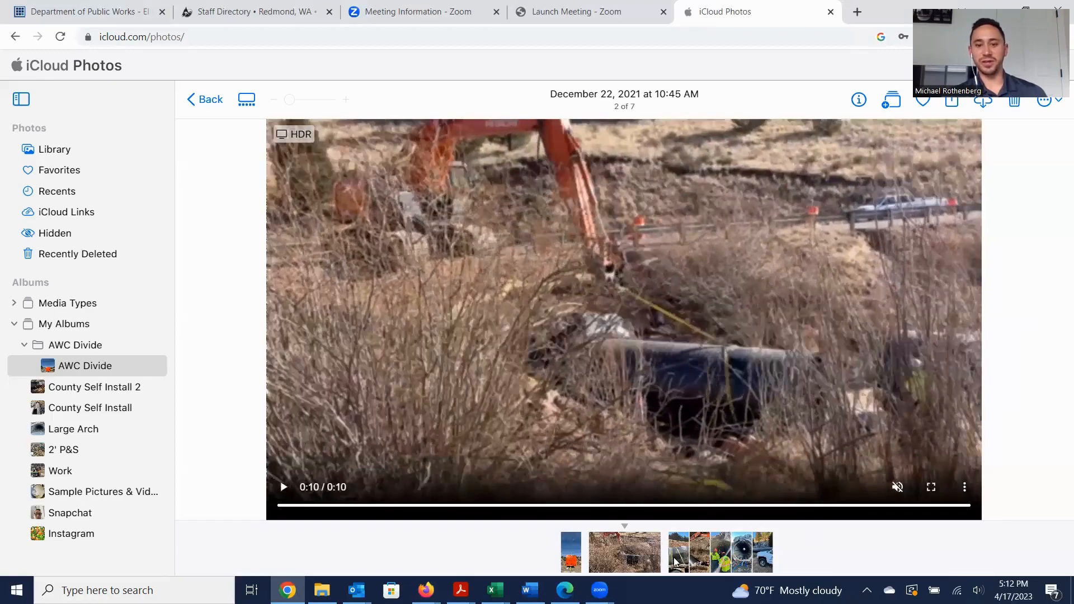
- View the pipe on the flatbed trailer (3 of 7), then the culvert interior photo (6 of 7)
{"action": "left_click", "coordinate": [678, 552]}
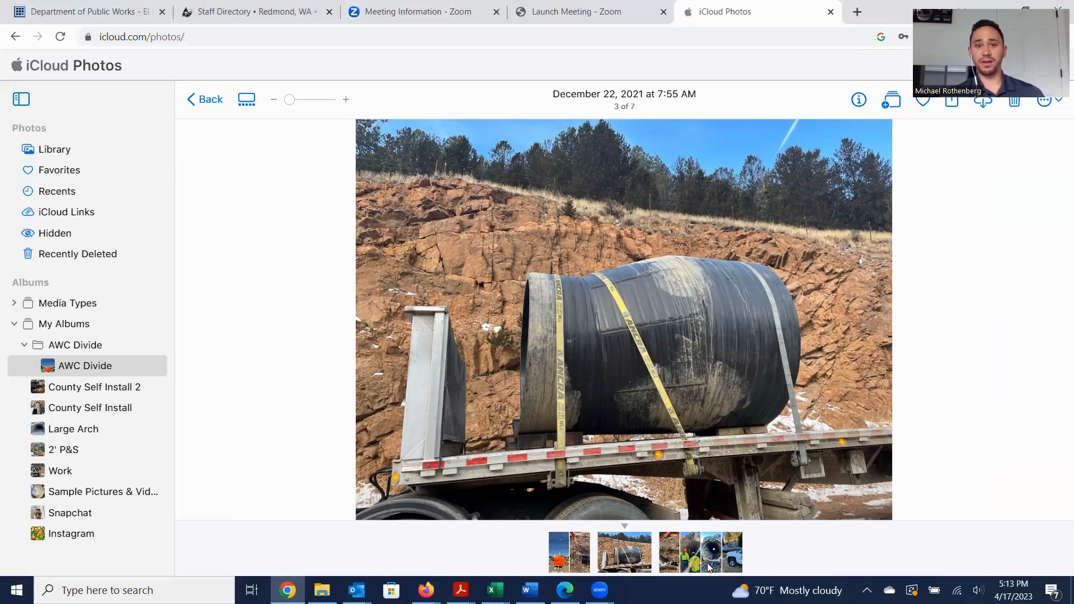
{"action": "left_click", "coordinate": [692, 552]}
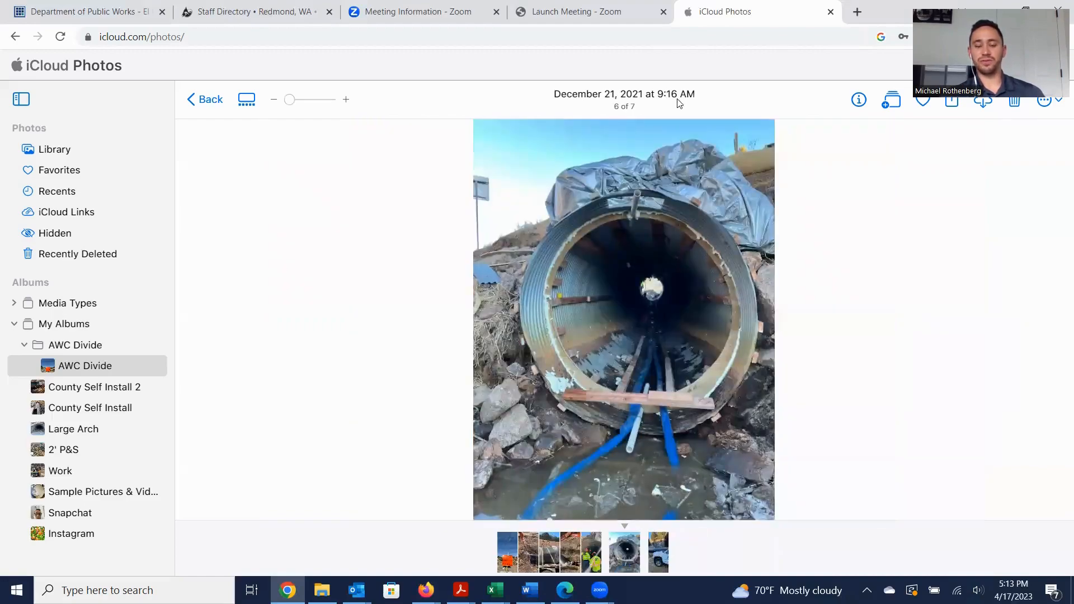